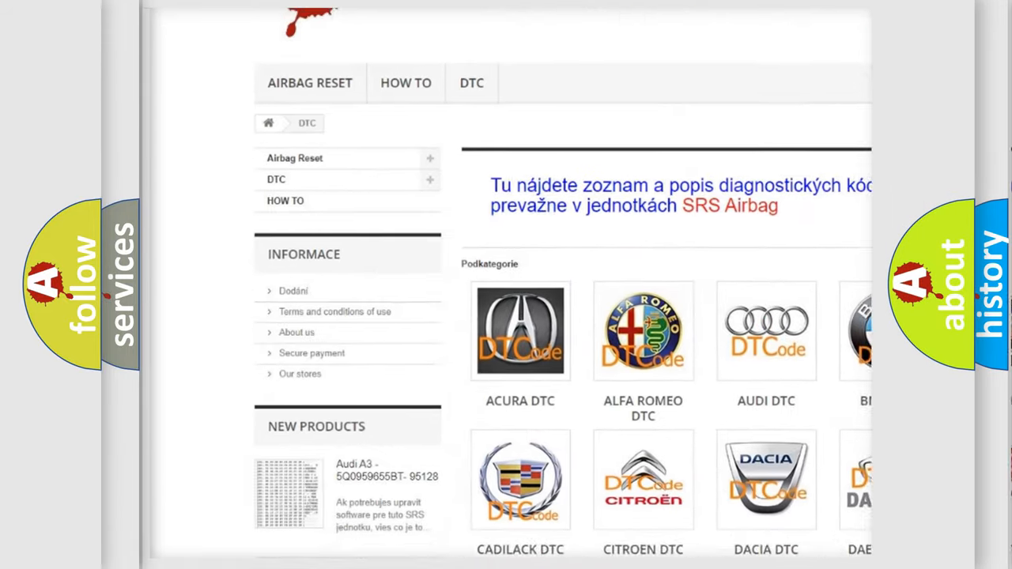
scroll("down", 3)
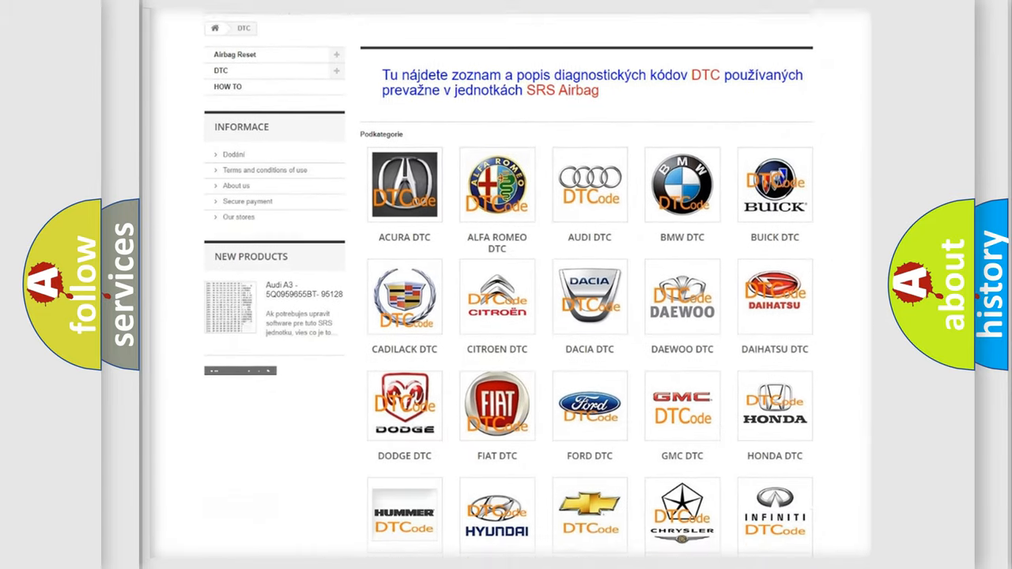
scroll("down", 3)
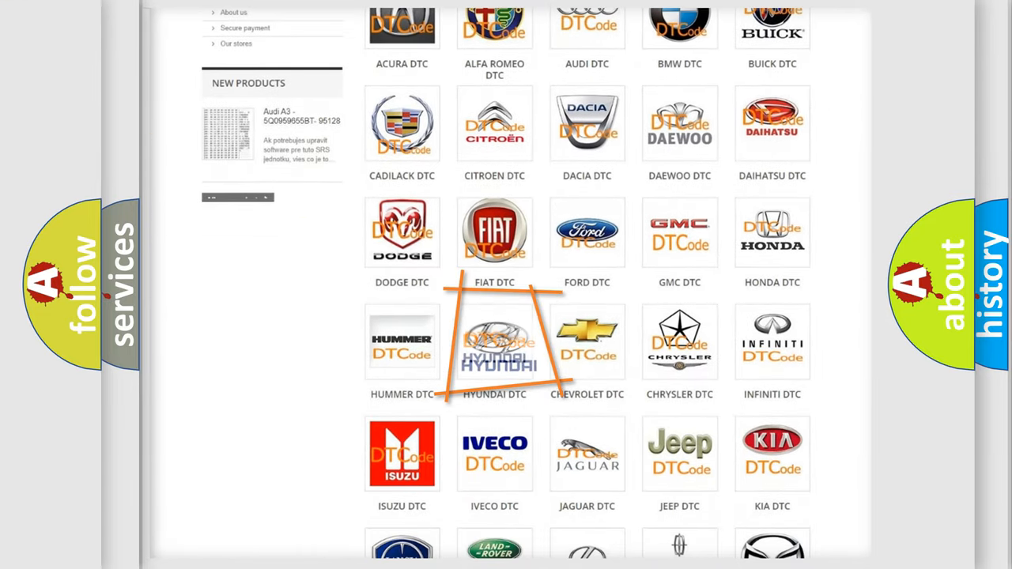